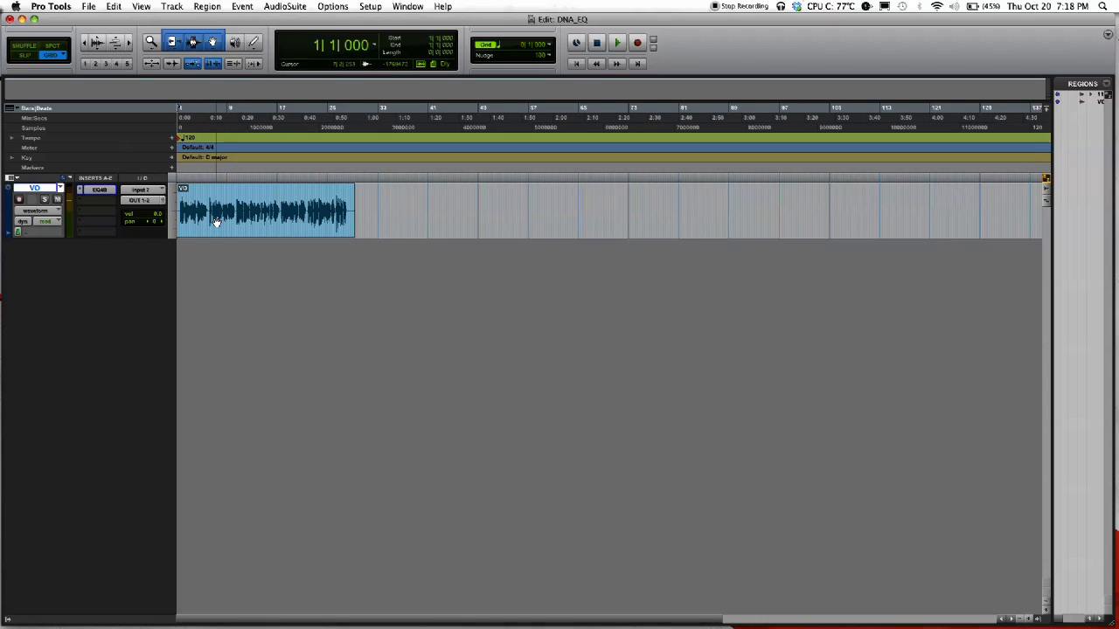
Step: Insert the EQ3 4-Band (mono) plug-in on the VO track from its insert slot
{"action": "left_click", "coordinate": [226, 231]}
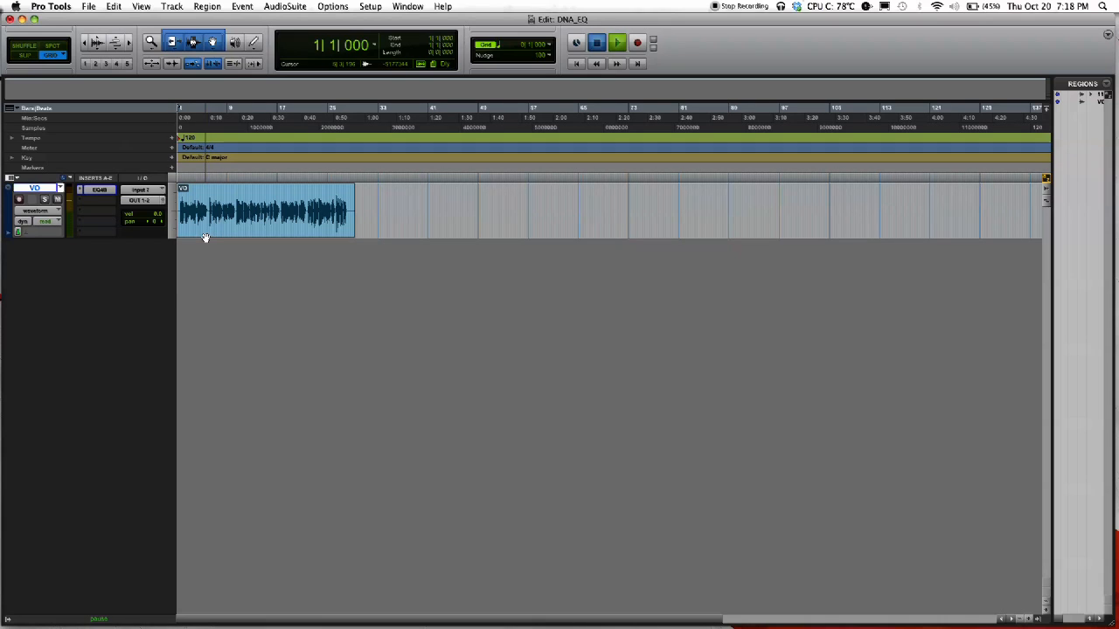
{"action": "left_click", "coordinate": [617, 42]}
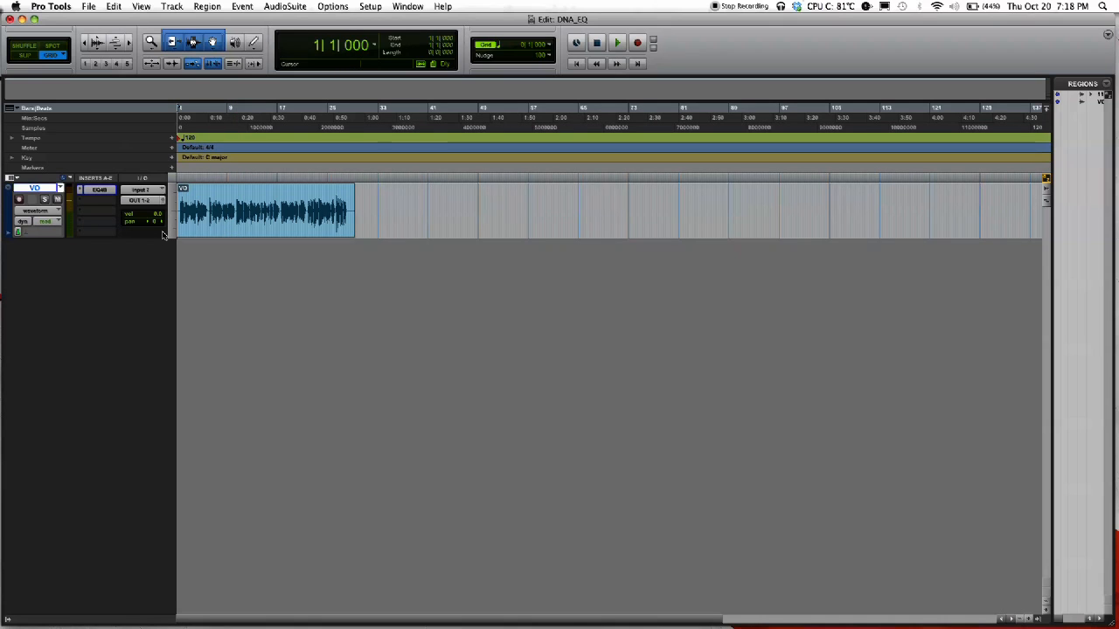
{"action": "left_click", "coordinate": [100, 189]}
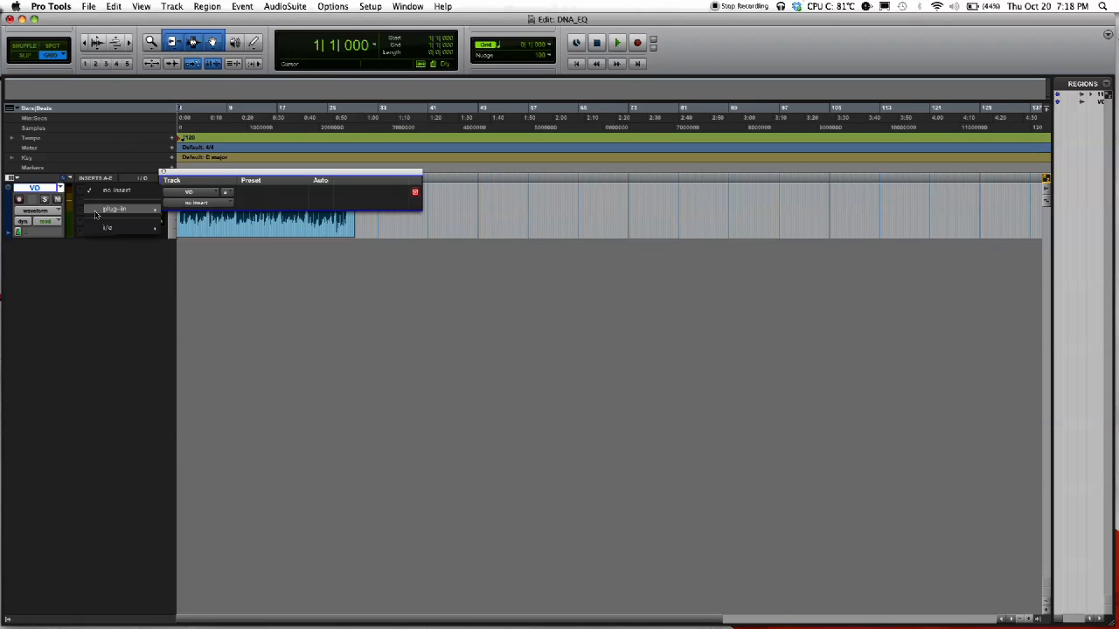
{"action": "left_click", "coordinate": [115, 208]}
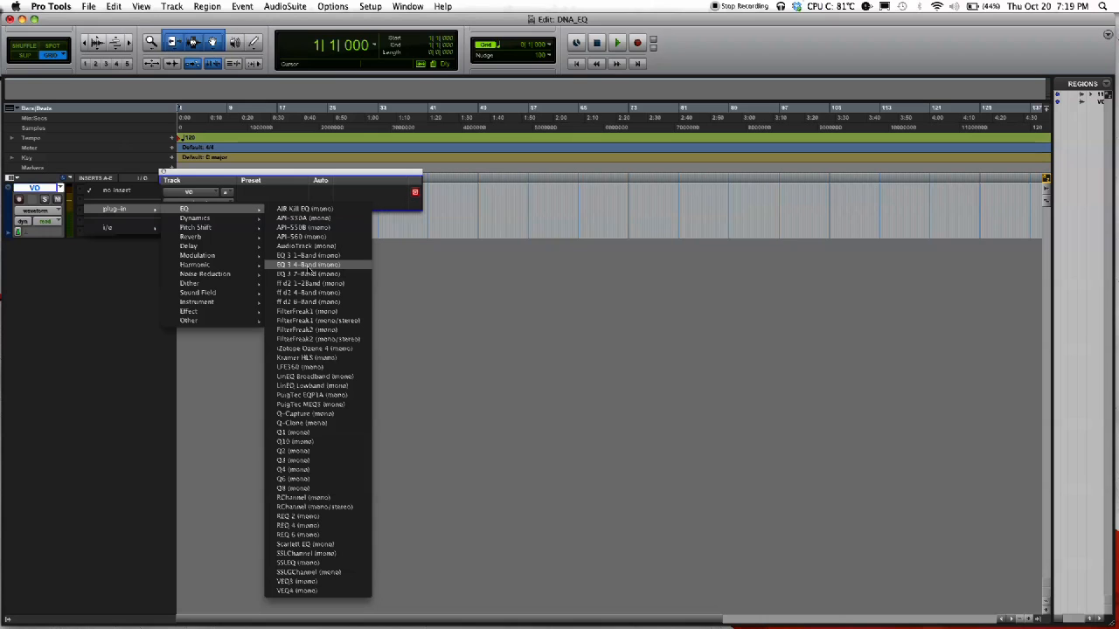
{"action": "left_click", "coordinate": [307, 264]}
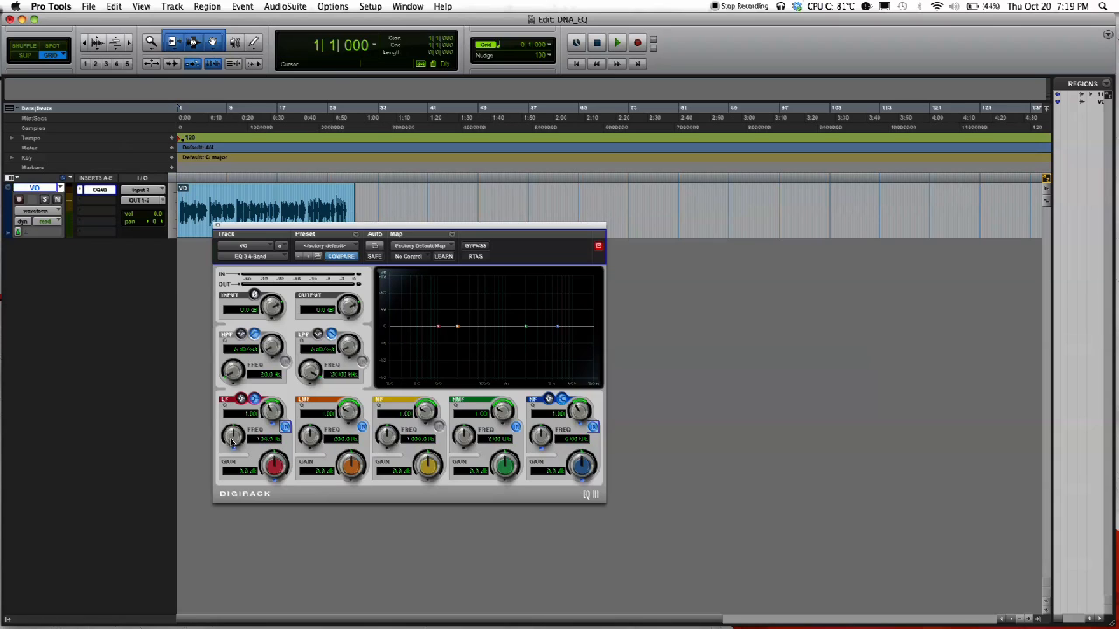
Step: Pull down the lowest EQ band to cut the lows around 110 Hz and reposition the plug-in window
{"action": "left_click_drag", "start_coordinate": [234, 437], "coordinate": [234, 446]}
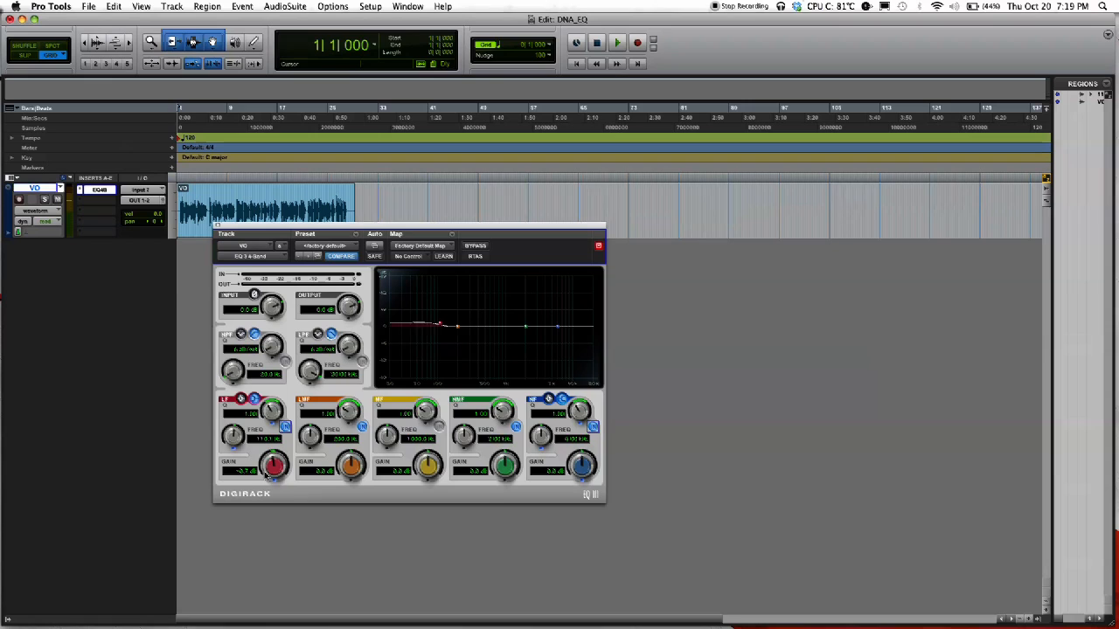
{"action": "left_click_drag", "start_coordinate": [273, 464], "coordinate": [266, 476]}
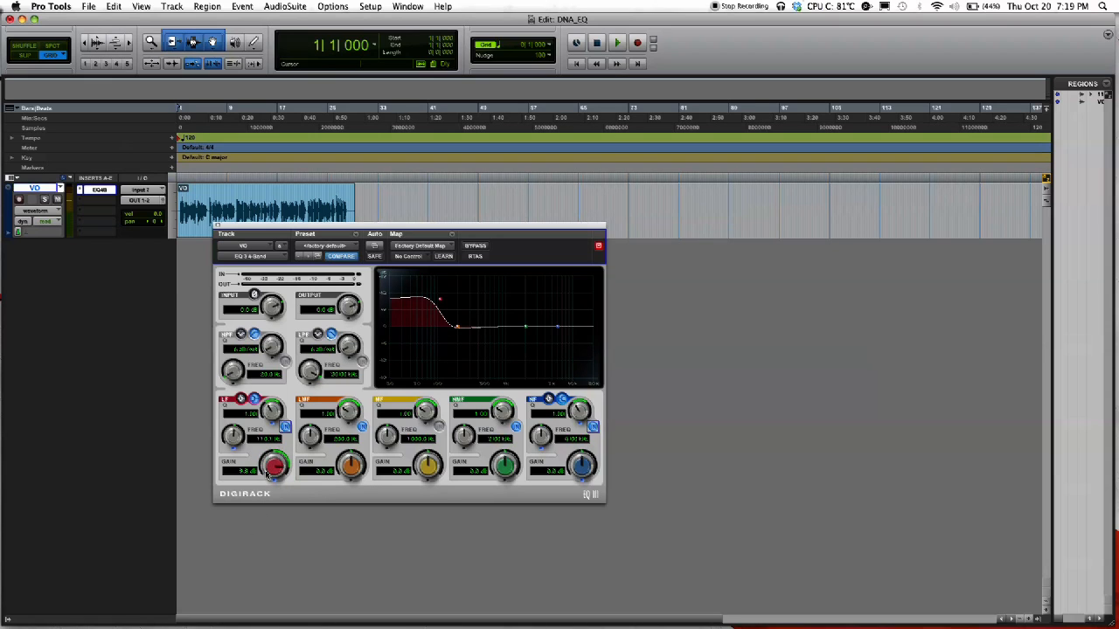
{"action": "left_click_drag", "start_coordinate": [276, 463], "coordinate": [271, 472]}
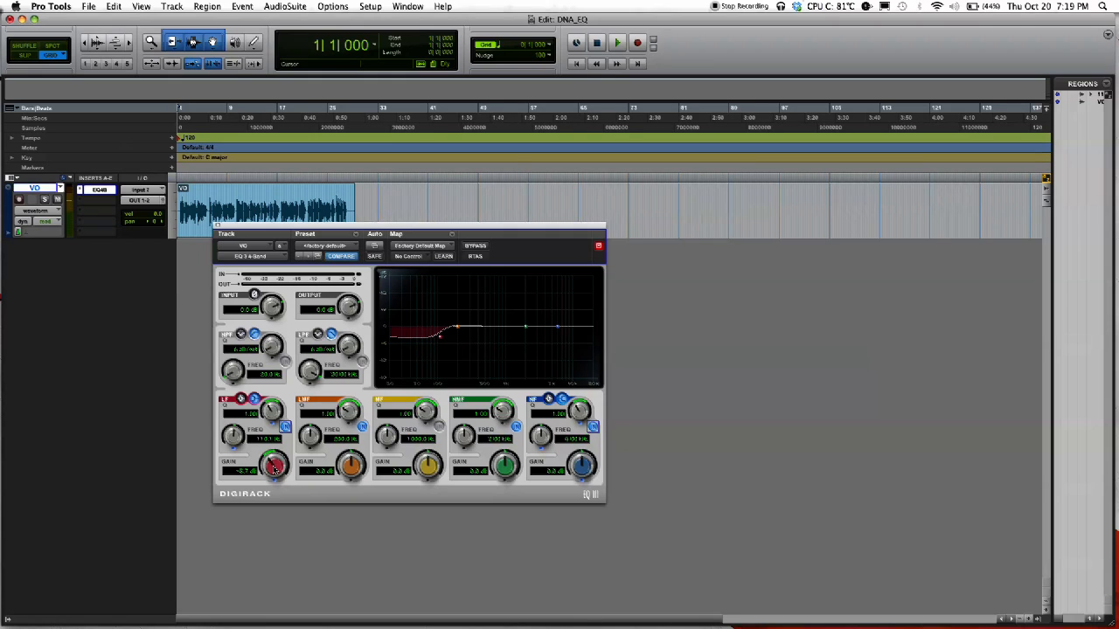
{"action": "left_click_drag", "start_coordinate": [273, 463], "coordinate": [273, 468]}
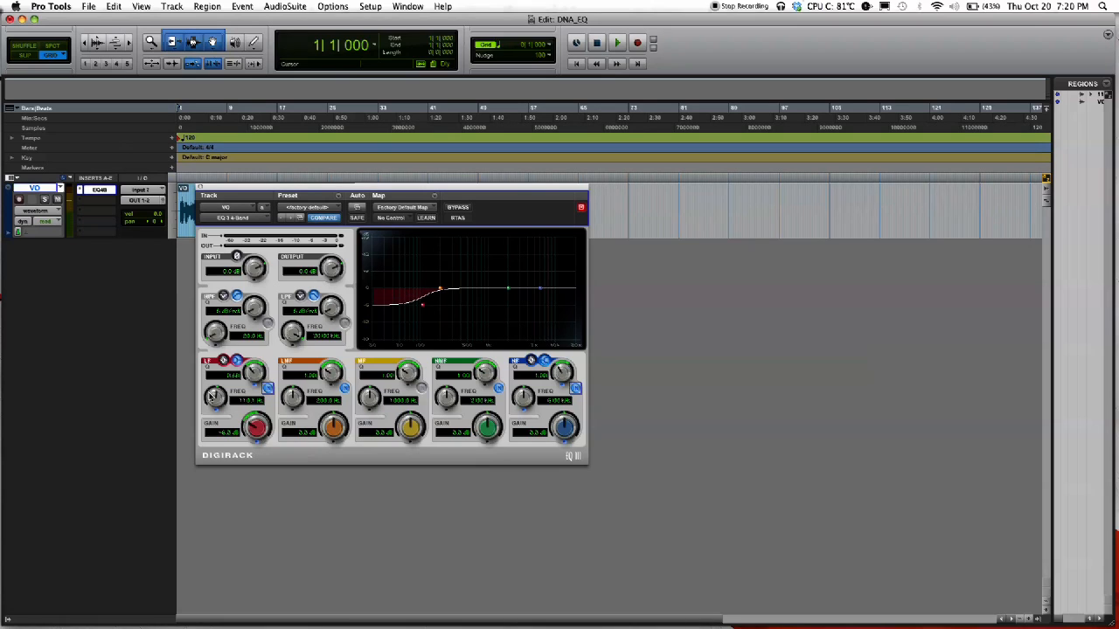
{"action": "left_click_drag", "start_coordinate": [217, 398], "coordinate": [216, 388]}
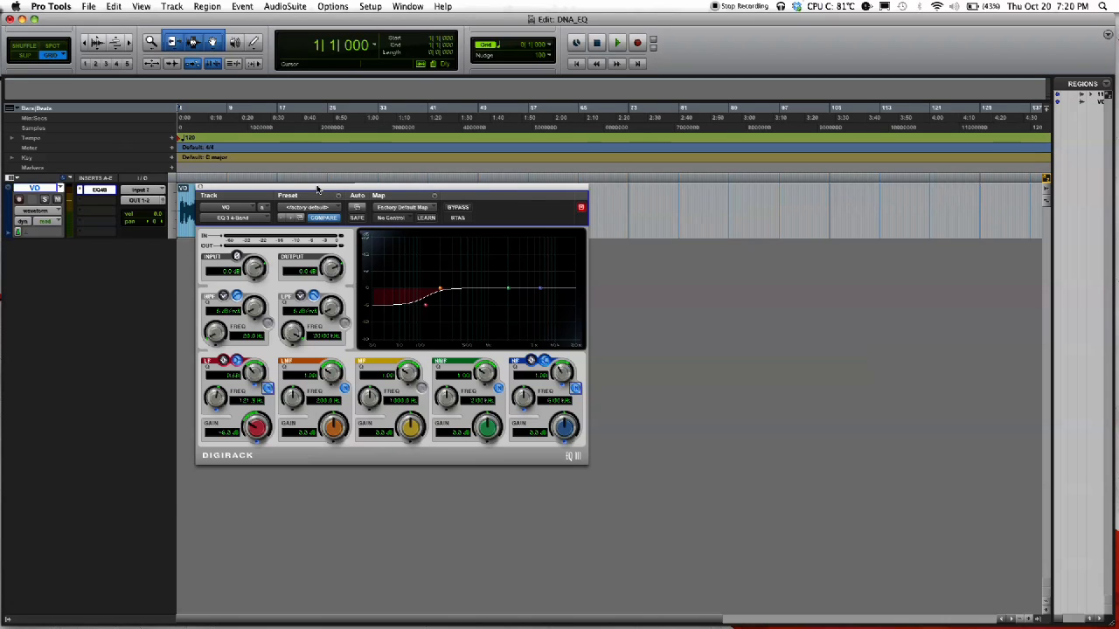
{"action": "left_click_drag", "start_coordinate": [318, 191], "coordinate": [329, 206]}
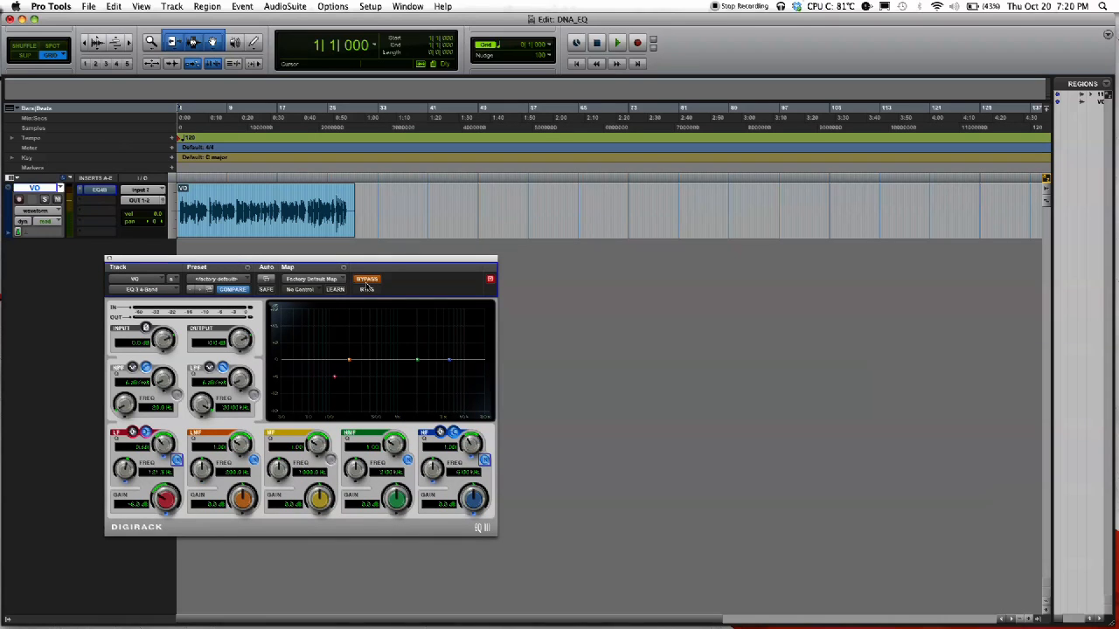
Step: Play the voiceover with the EQ bypassed and active to compare, leaving the low cut enabled
{"action": "left_click", "coordinate": [367, 280]}
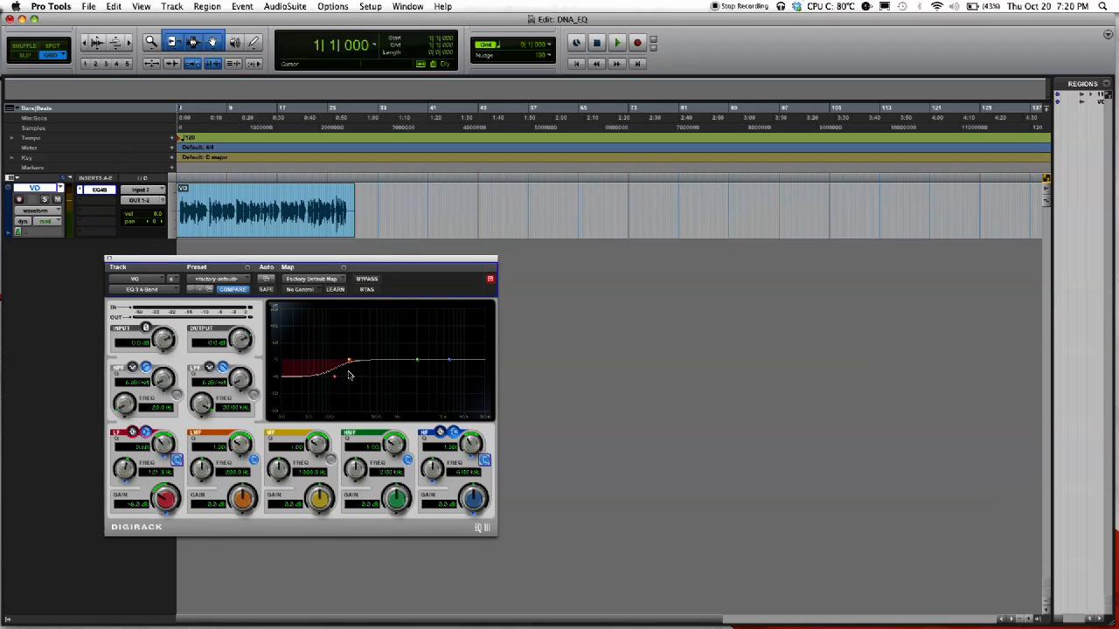
{"action": "left_click", "coordinate": [367, 280]}
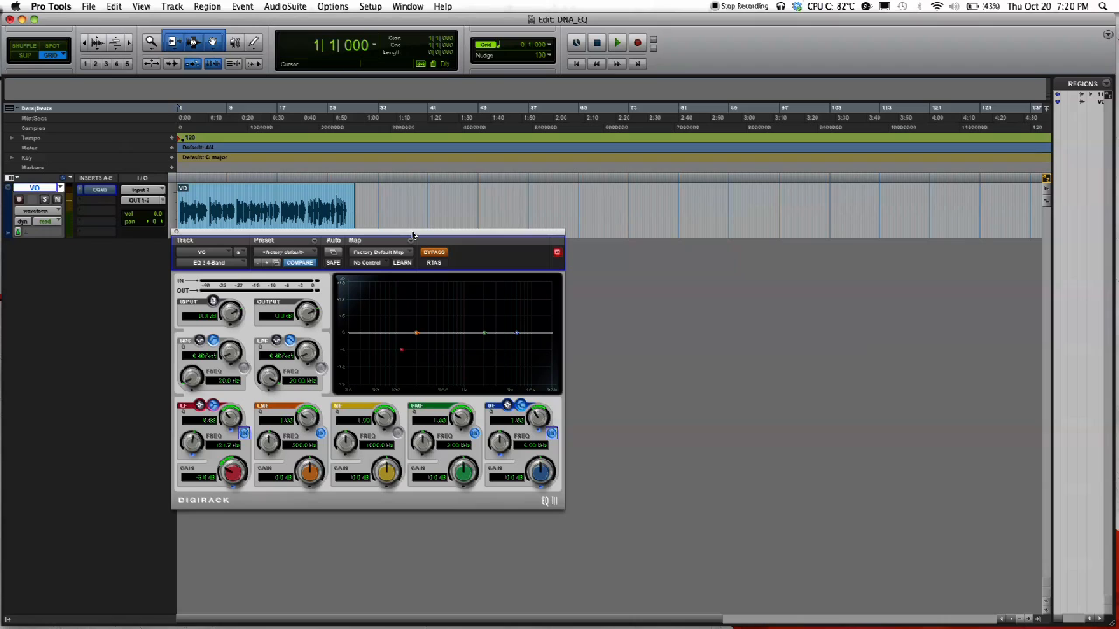
{"action": "left_click", "coordinate": [617, 42]}
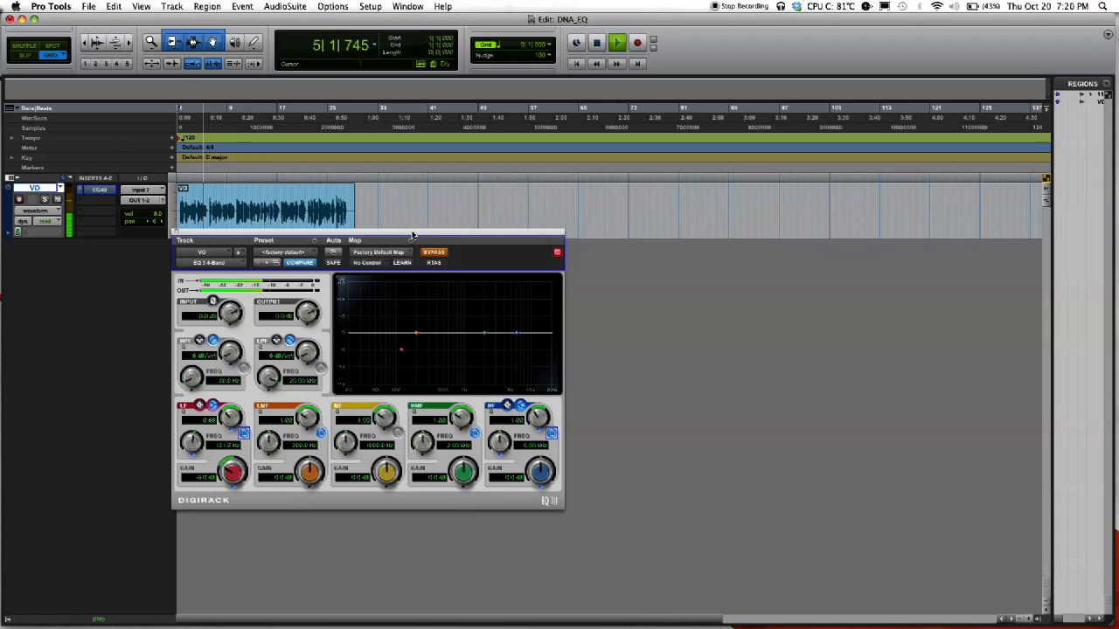
{"action": "left_click", "coordinate": [617, 42]}
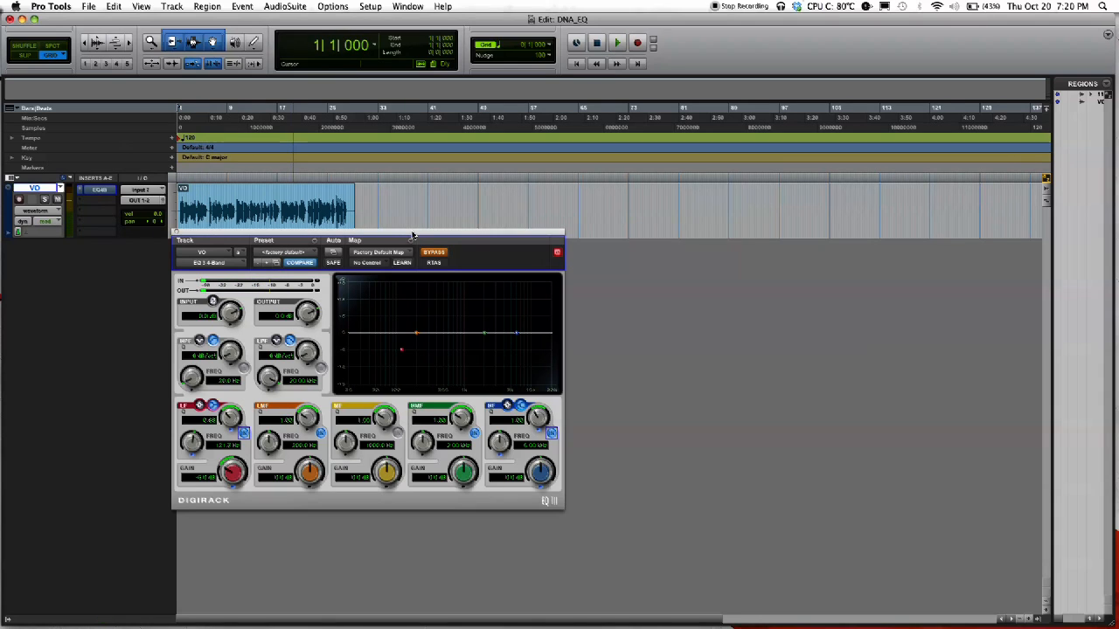
{"action": "left_click", "coordinate": [433, 252]}
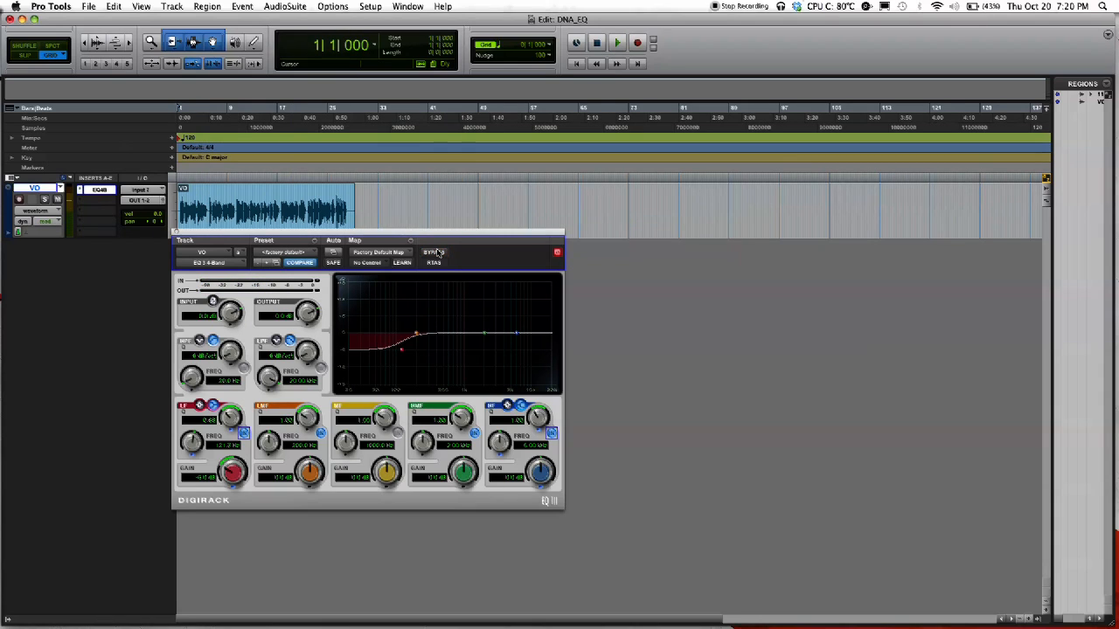
{"action": "left_click", "coordinate": [617, 42]}
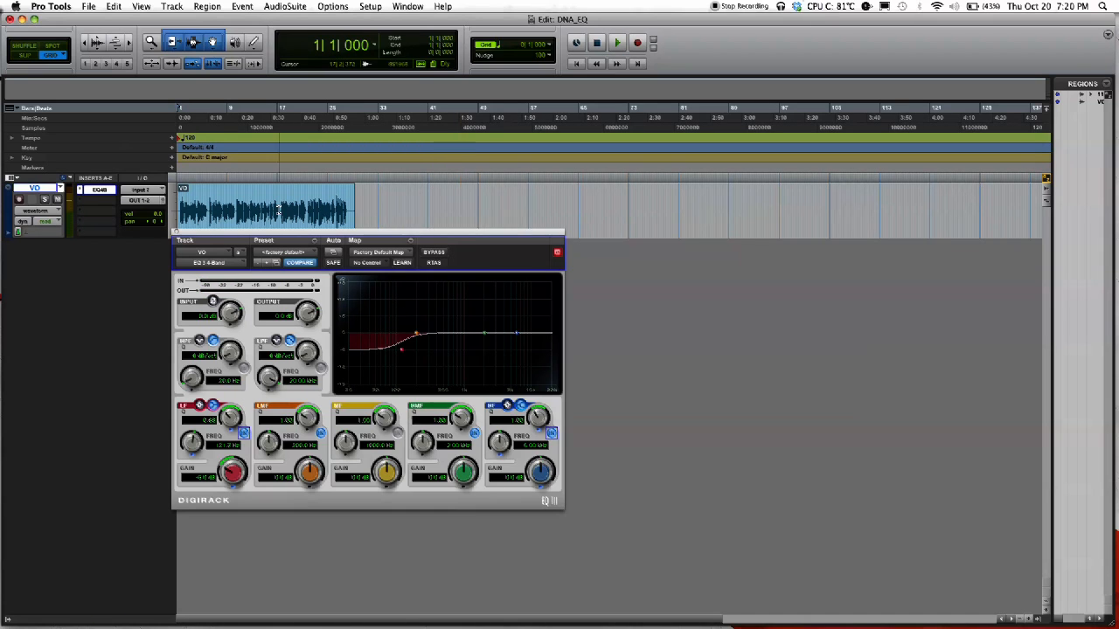
{"action": "left_click_drag", "start_coordinate": [367, 234], "coordinate": [398, 184]}
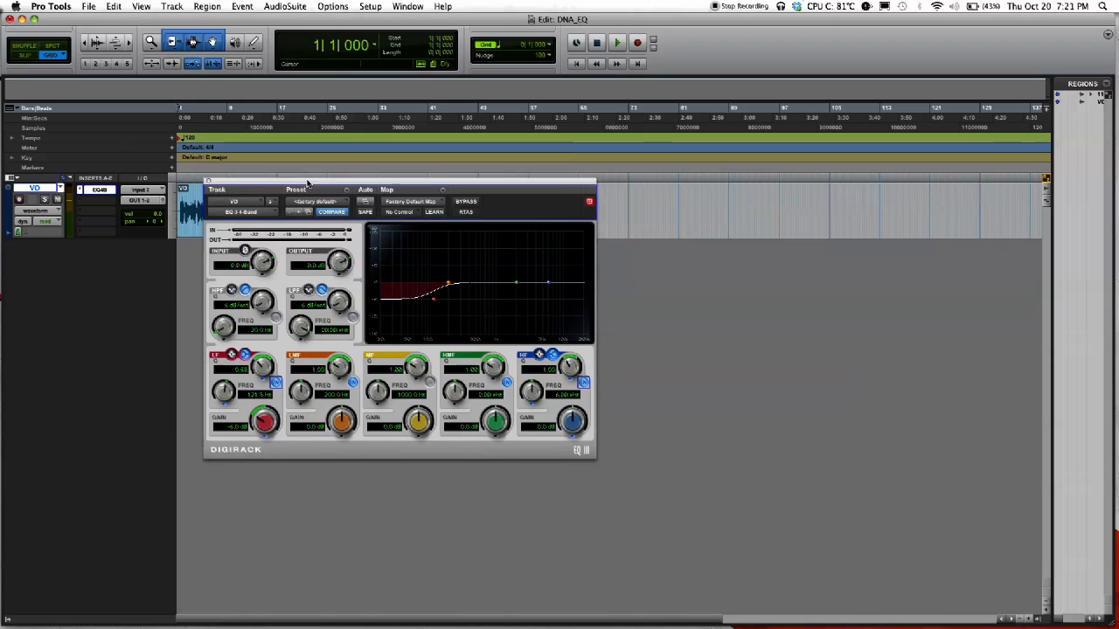
{"action": "left_click_drag", "start_coordinate": [306, 189], "coordinate": [332, 194]}
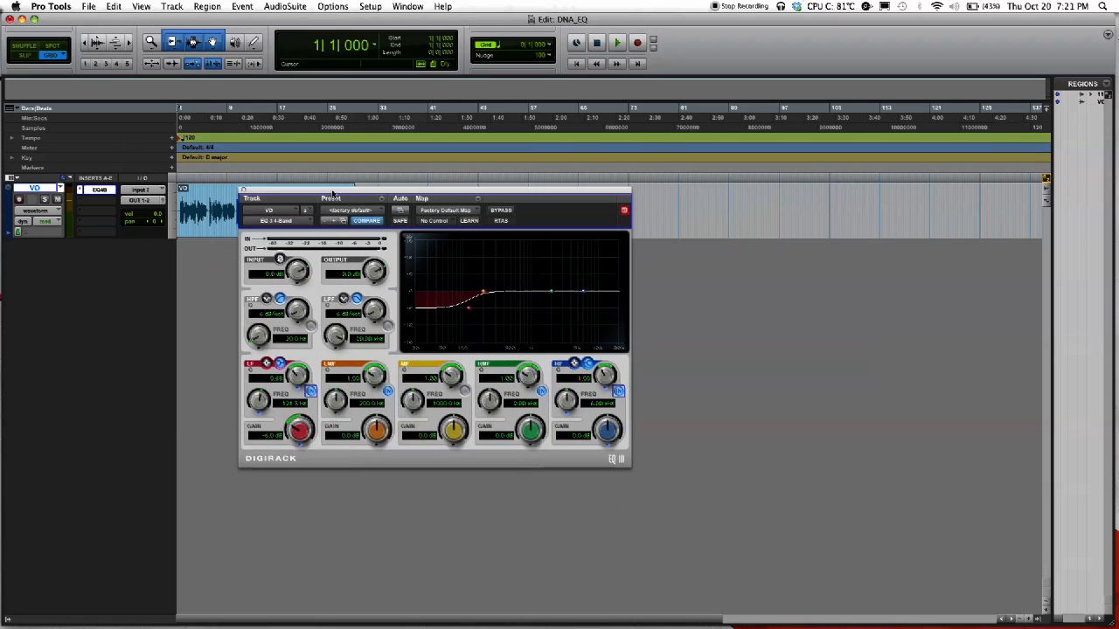